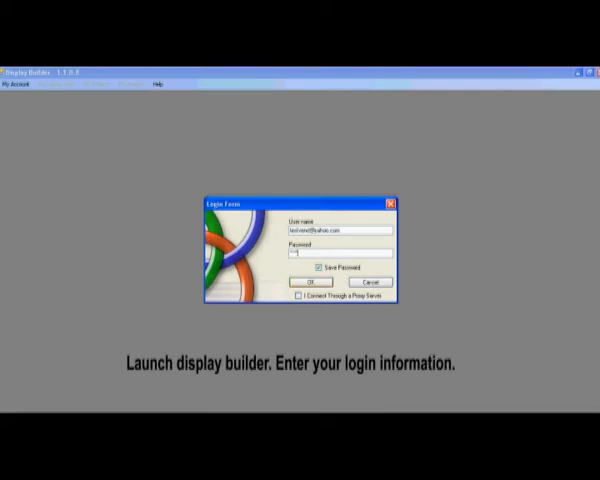
- Submit the Login Form credentials and dismiss the Success message
click(313, 281)
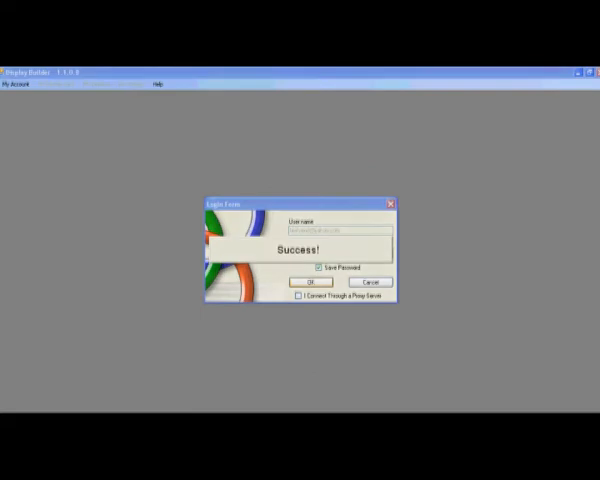
click(301, 282)
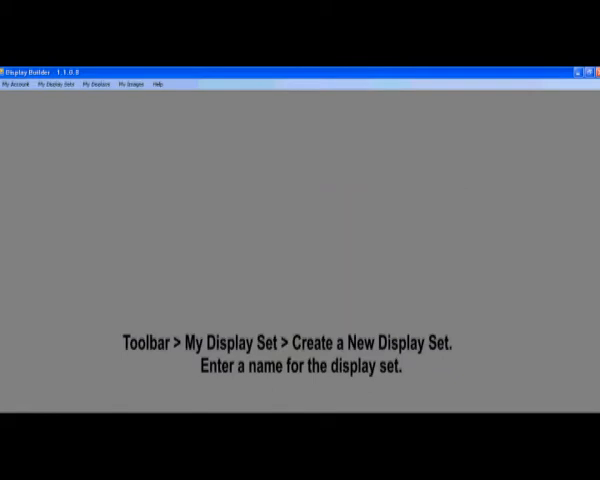
- Create a new display set named 'Test Vend 11-28-10' at 640x480 Landscape
click(65, 84)
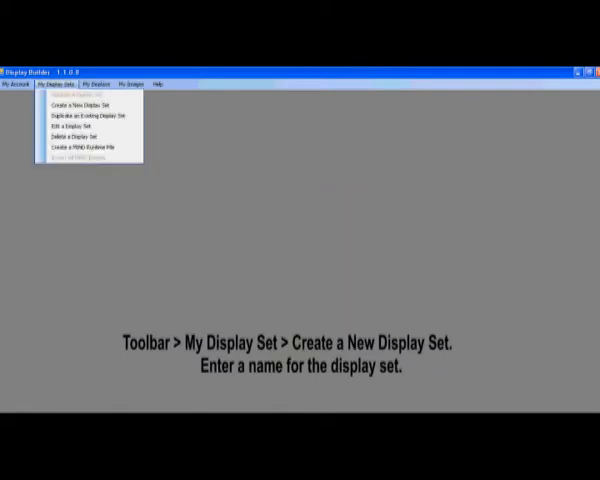
mouse_move(85, 147)
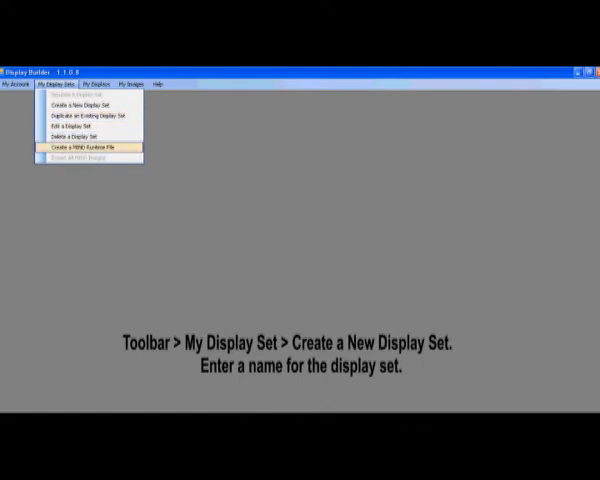
click(71, 106)
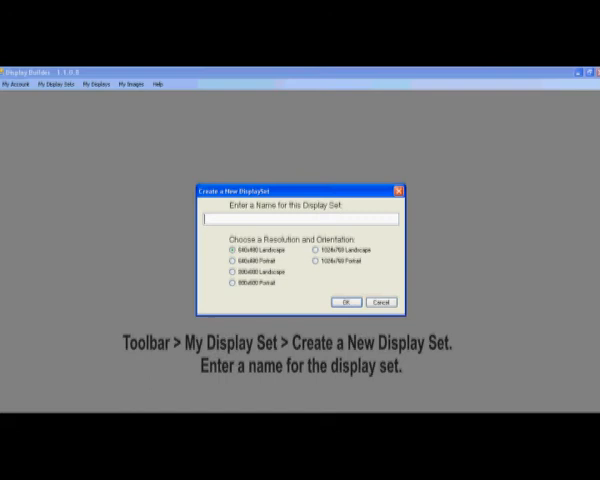
text(Test)
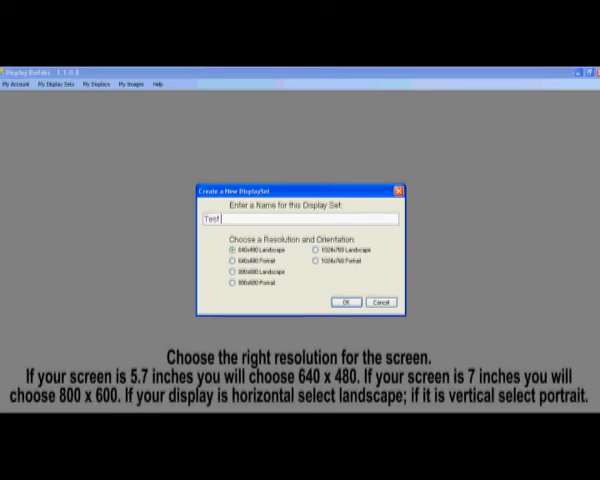
text(Ver)
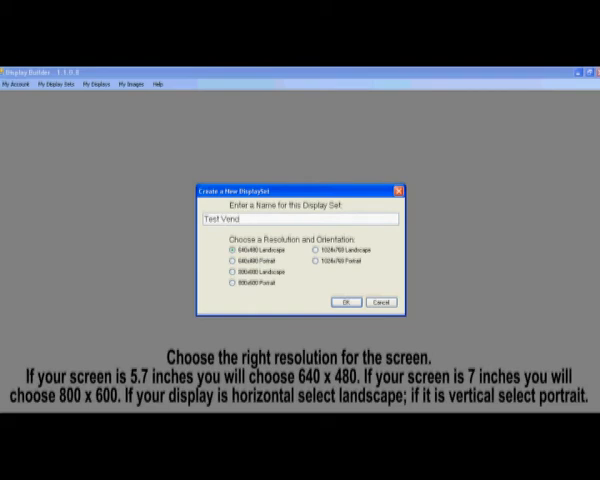
text(11-)
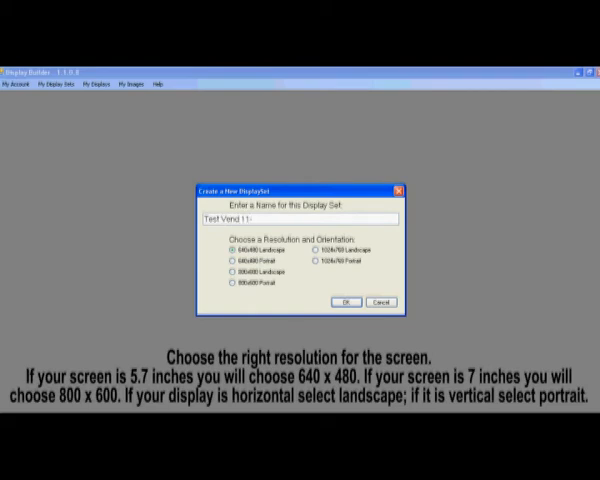
text(28)
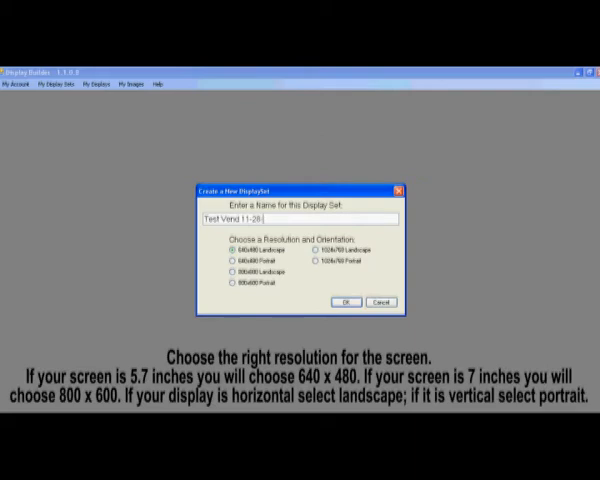
text(10)
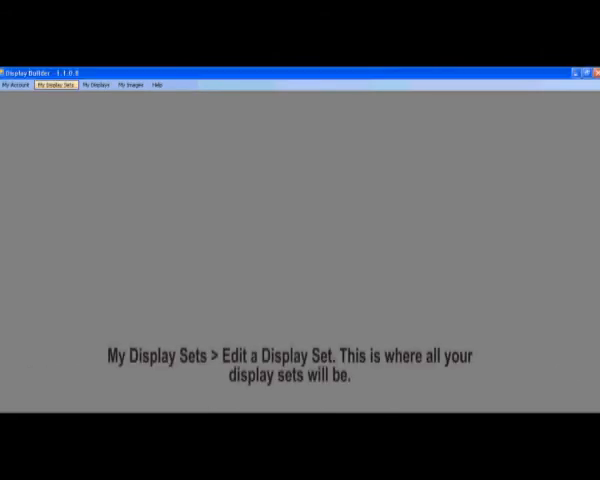
- Open the display set via Edit a Display Set and show the Visual Products page
click(50, 84)
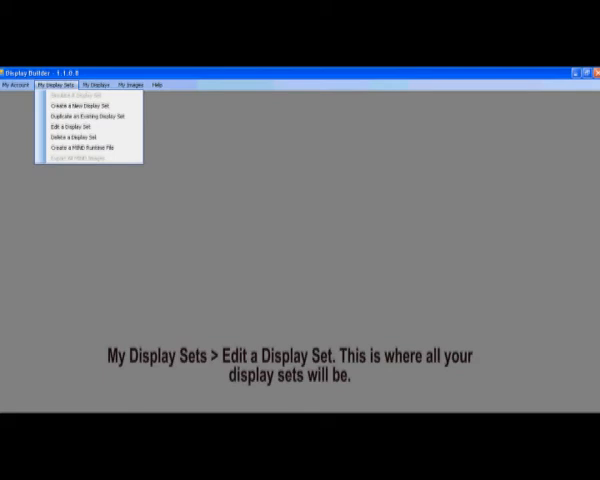
mouse_move(88, 116)
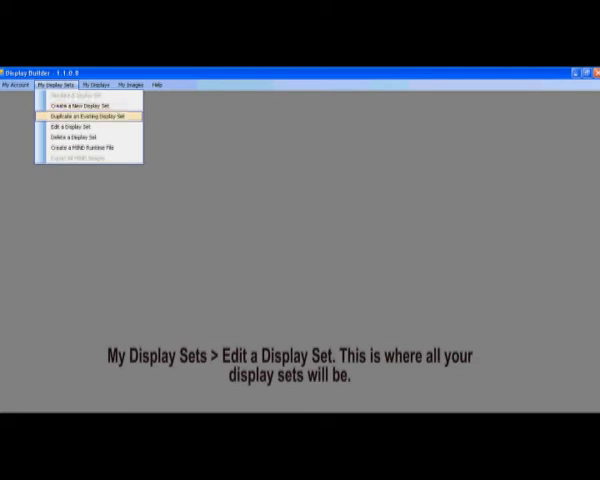
mouse_move(85, 127)
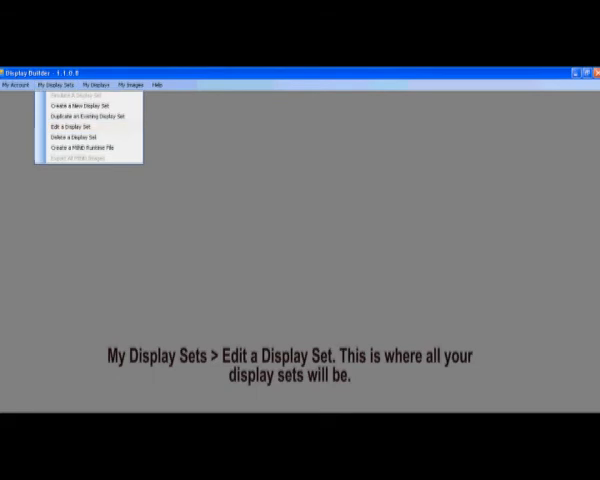
click(72, 127)
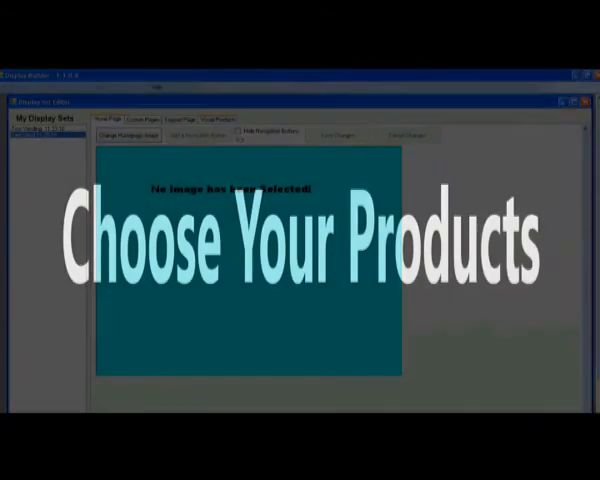
click(216, 117)
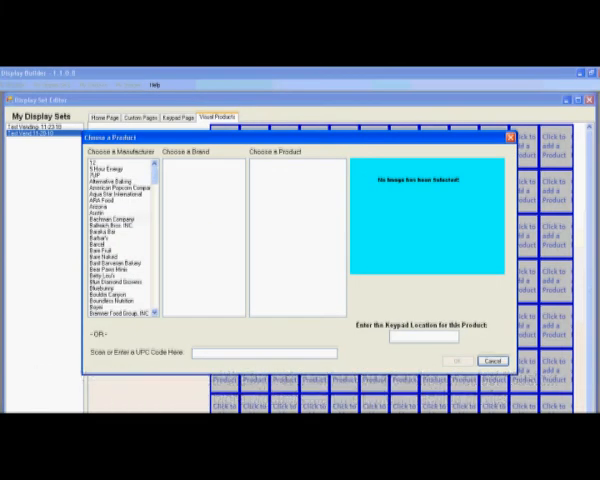
- Add Famous Amos Chocolate Chip Cookies at keypad location 100
click(110, 216)
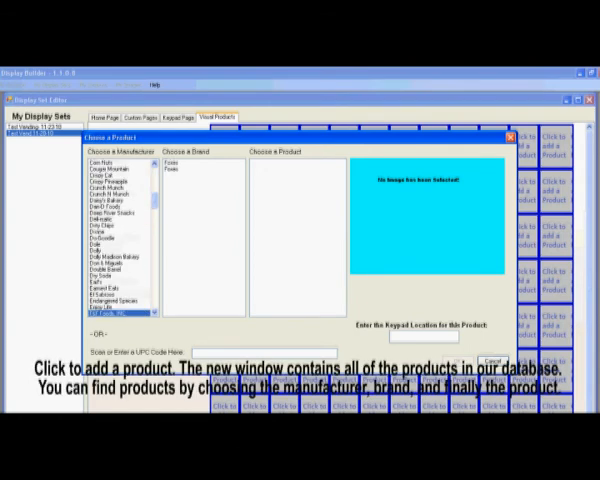
scroll(down, 3)
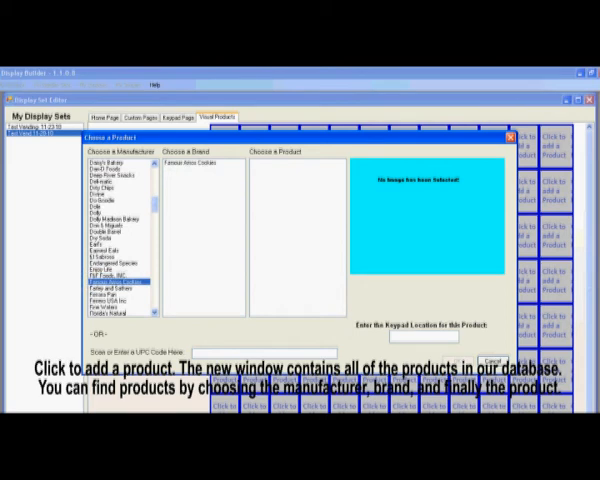
click(189, 158)
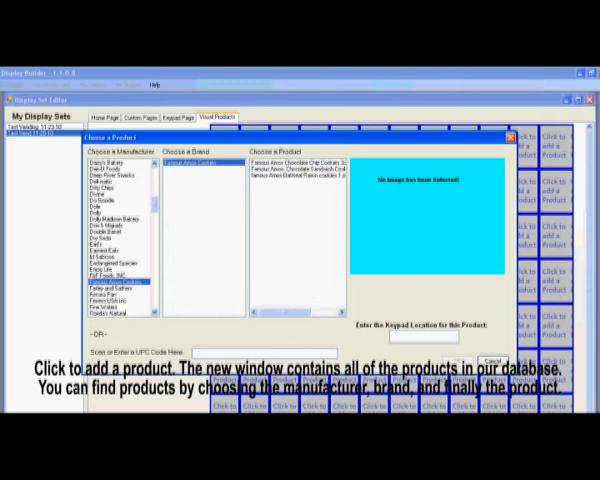
click(290, 157)
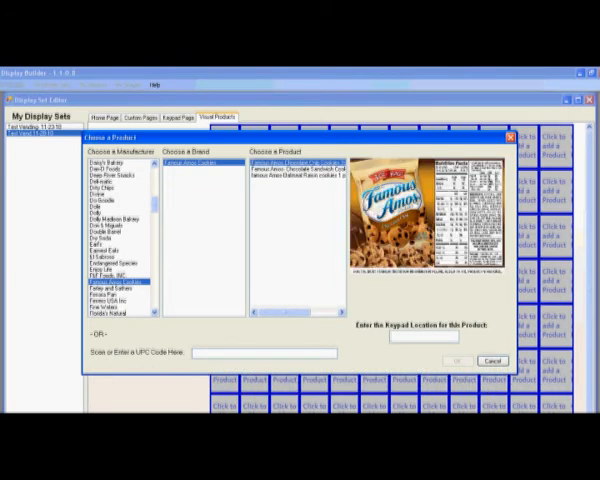
text(100)
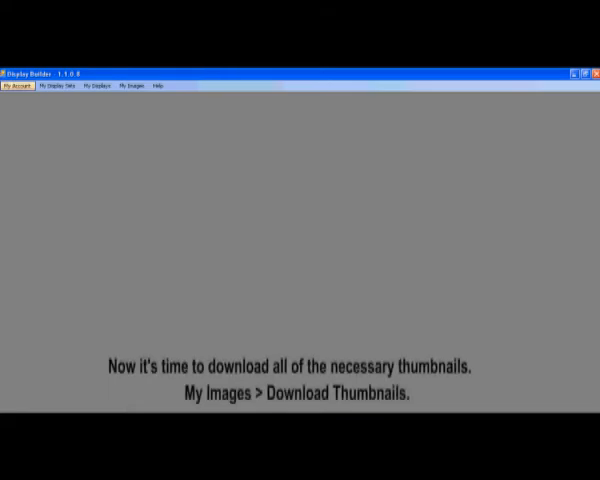
- Download My Thumbnails into the thumbnails folder on the desktop
click(132, 85)
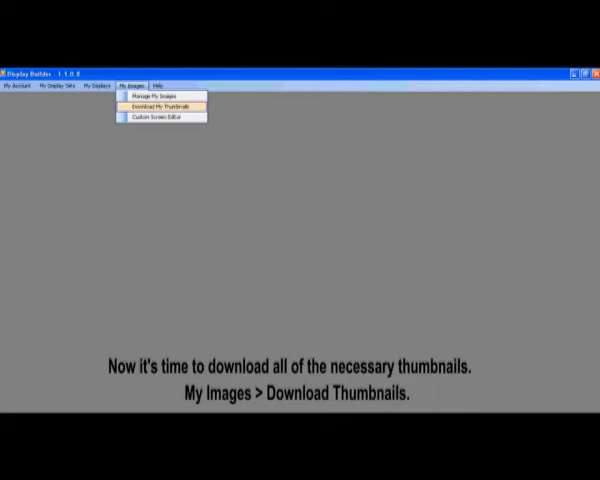
click(157, 103)
text(thumb)
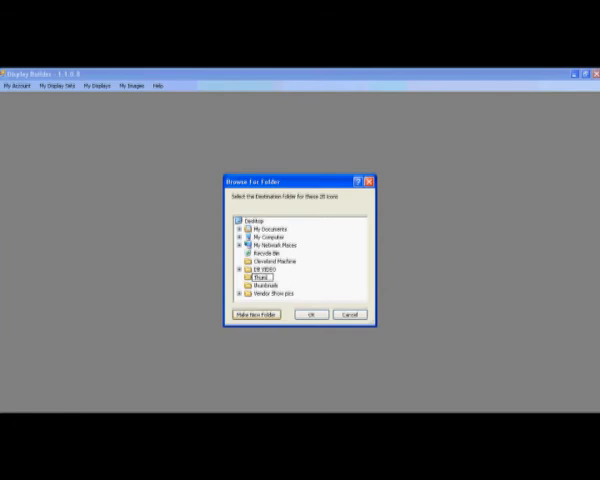
click(310, 314)
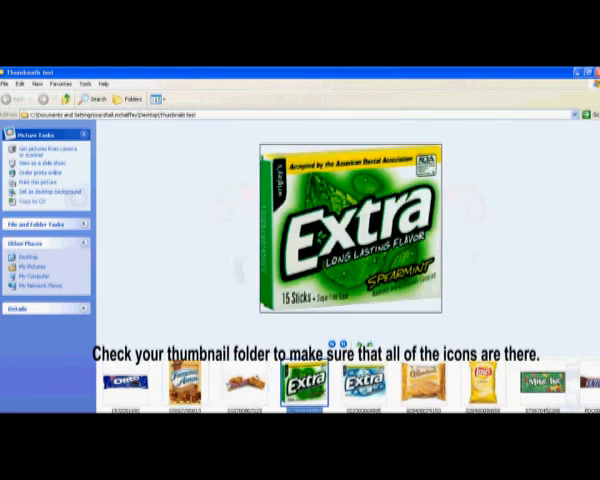
click(423, 386)
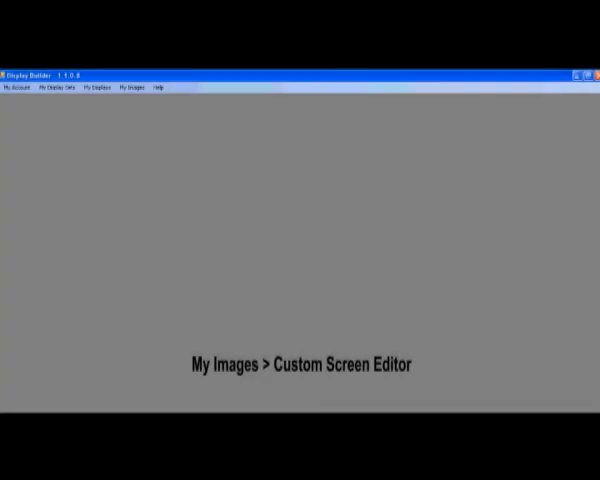
- Open the Custom Screen Editor and start a new Landscape 640 x 480 template
click(133, 87)
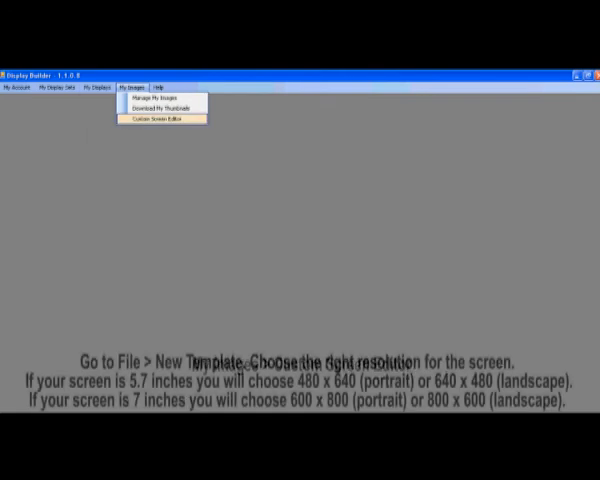
click(151, 115)
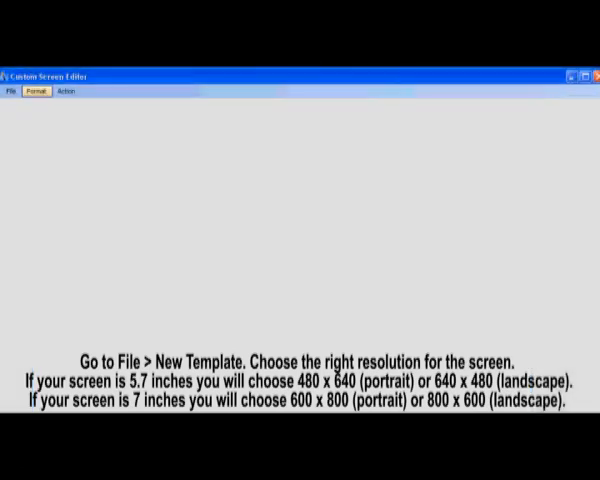
click(11, 91)
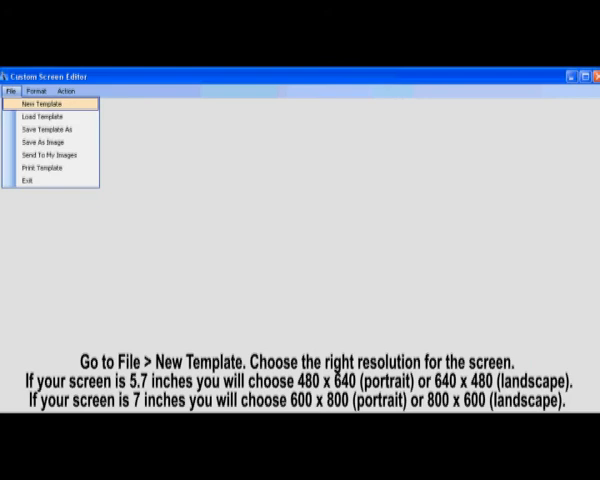
click(36, 104)
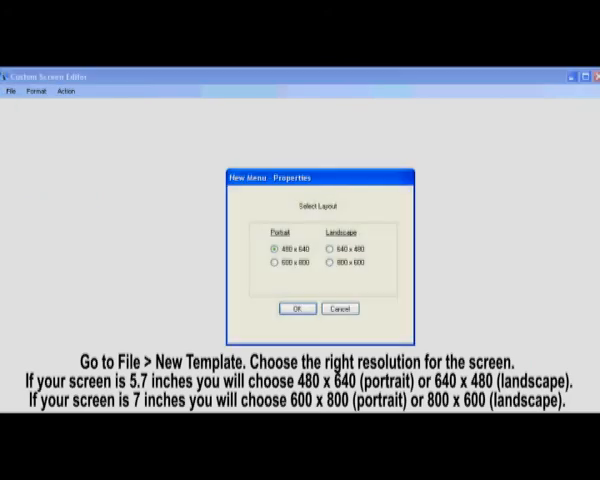
click(330, 248)
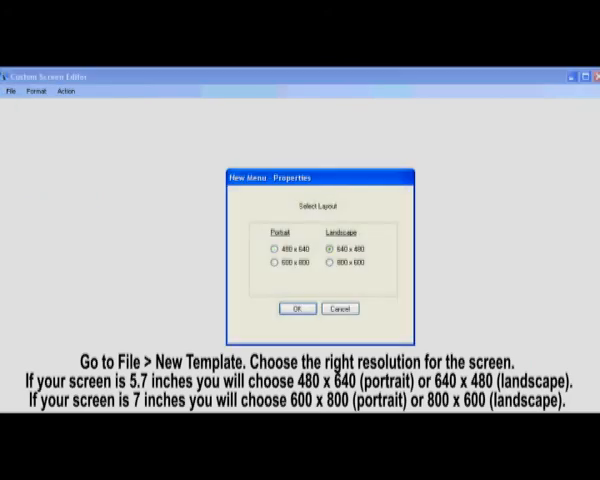
click(296, 308)
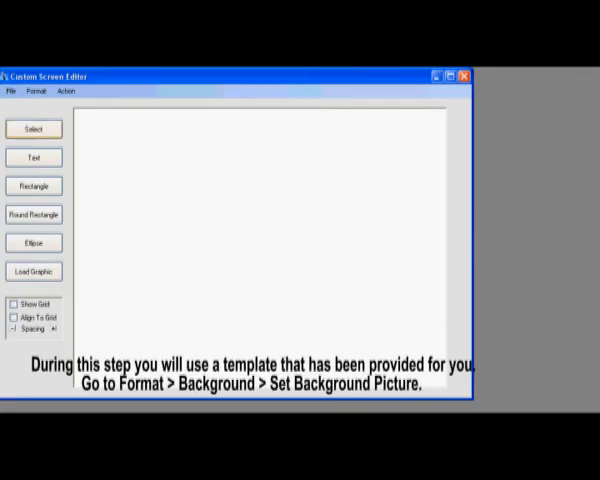
- Set Candy Screen2 from Desktop > Basic Template Screens as the background picture
click(35, 91)
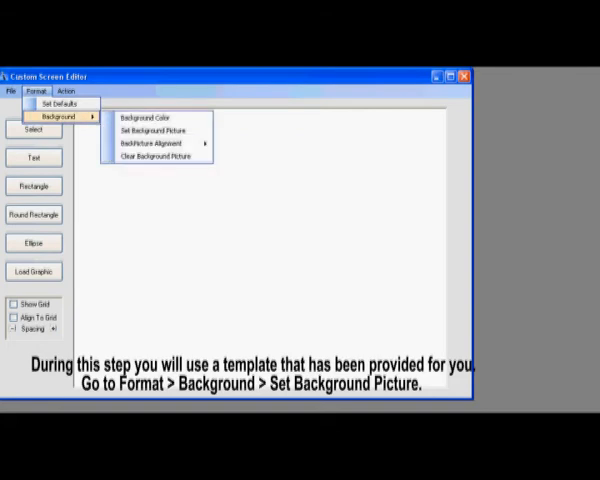
mouse_move(160, 130)
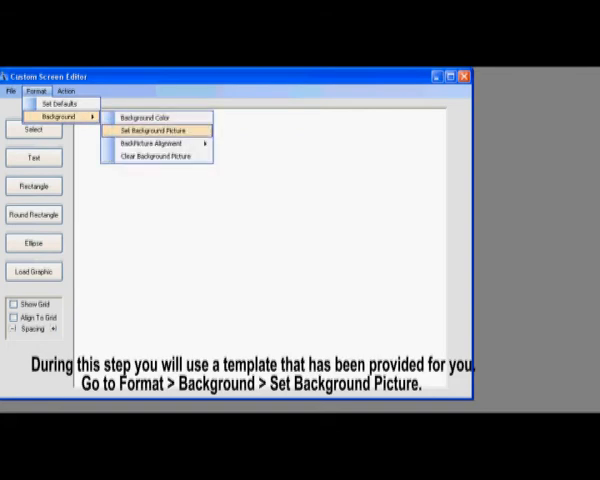
click(160, 130)
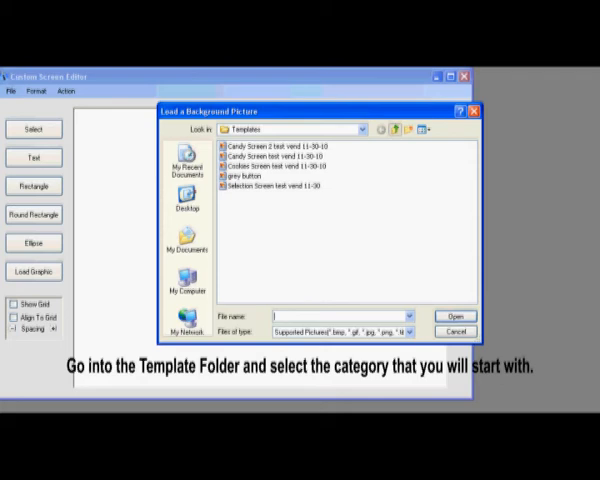
click(188, 198)
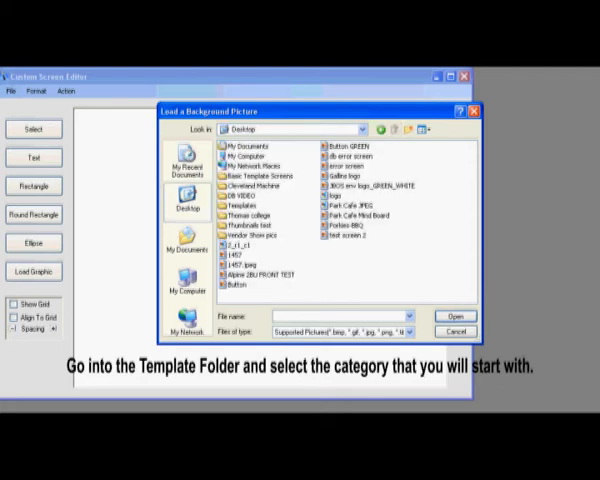
click(260, 177)
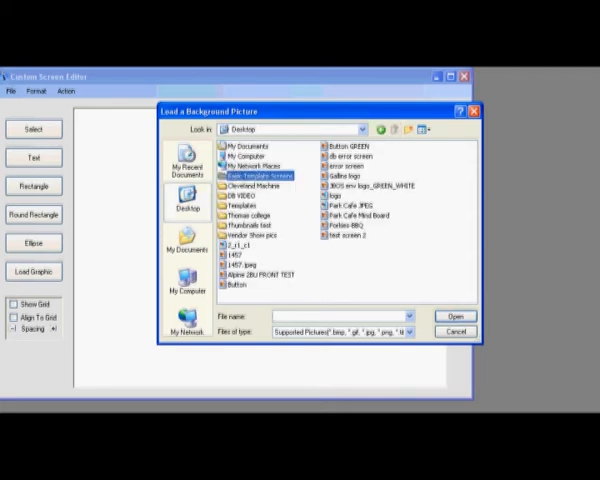
double_click(256, 174)
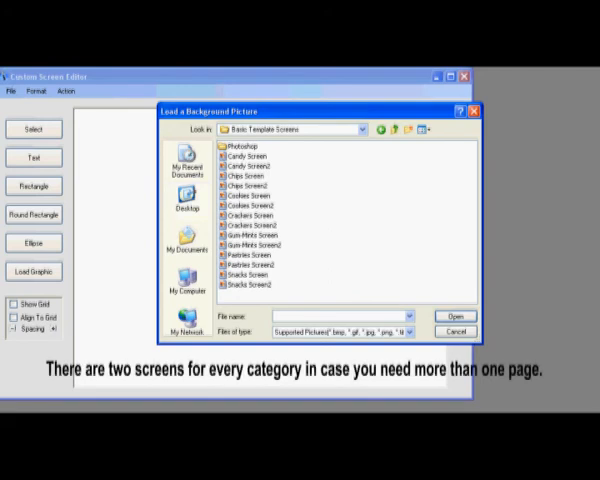
click(248, 164)
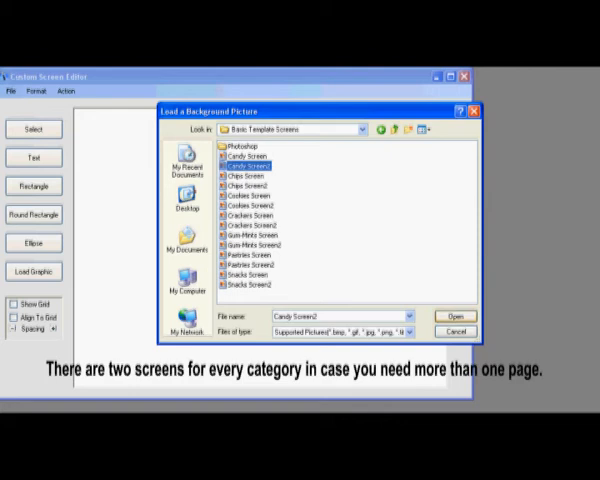
click(455, 316)
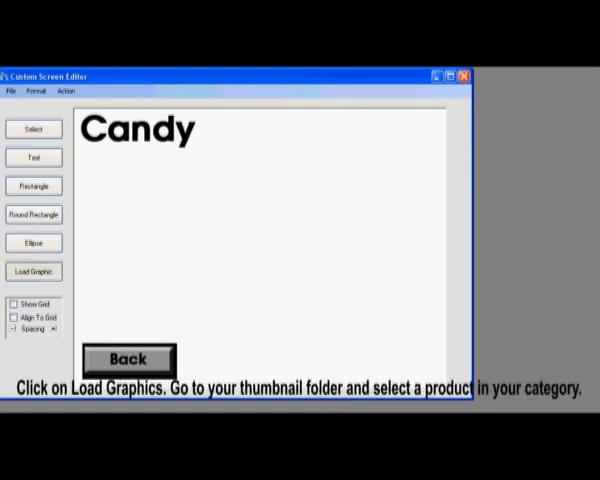
- Load the Mike and Ike thumbnail graphic onto the Candy screen
click(34, 271)
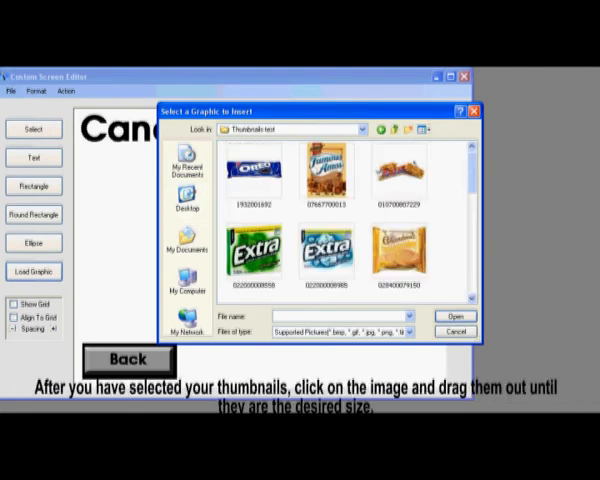
scroll(down, 3)
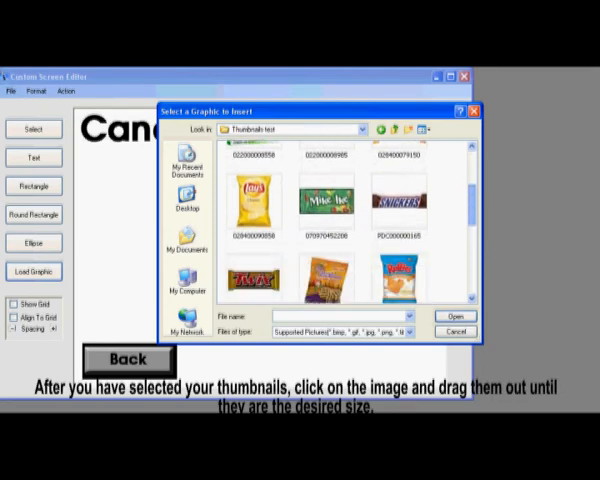
click(325, 190)
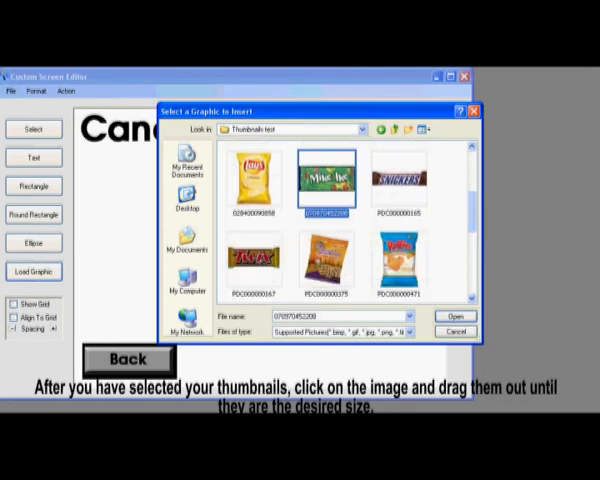
click(456, 332)
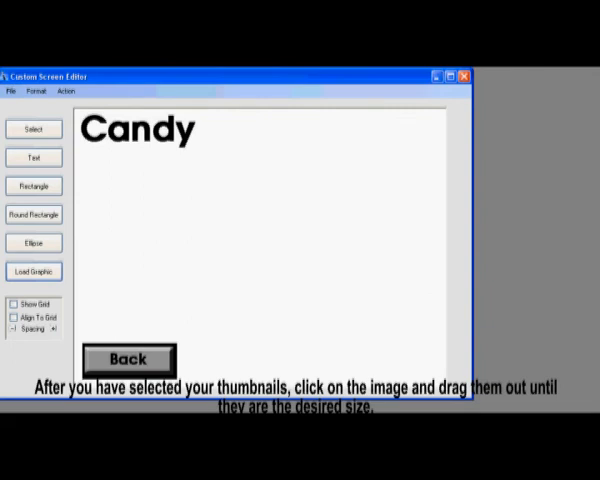
click(34, 271)
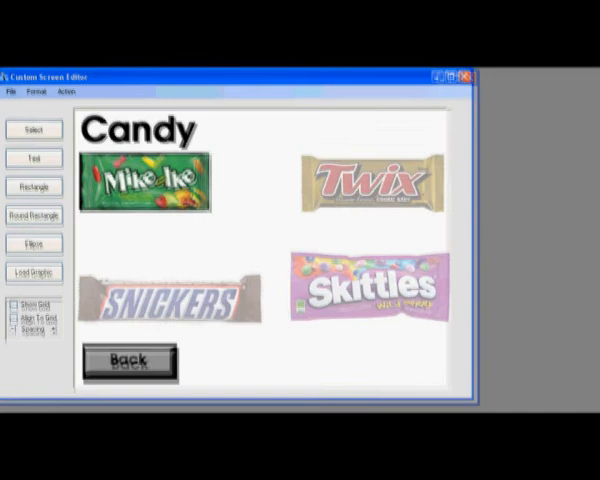
- Save the screen as a menu design template 'candy screen test vend 11' in Desktop > Templates
click(11, 92)
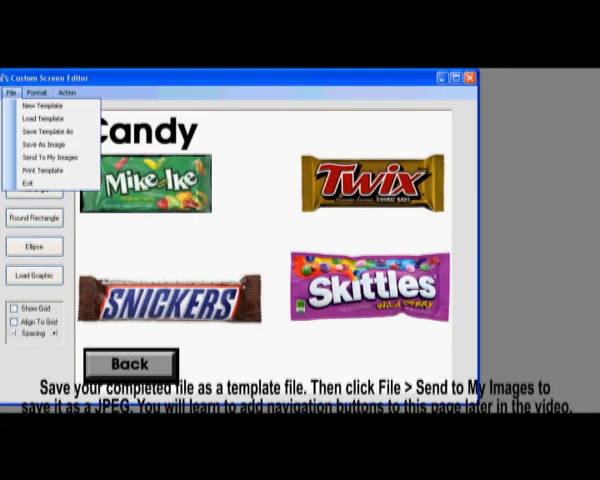
click(51, 131)
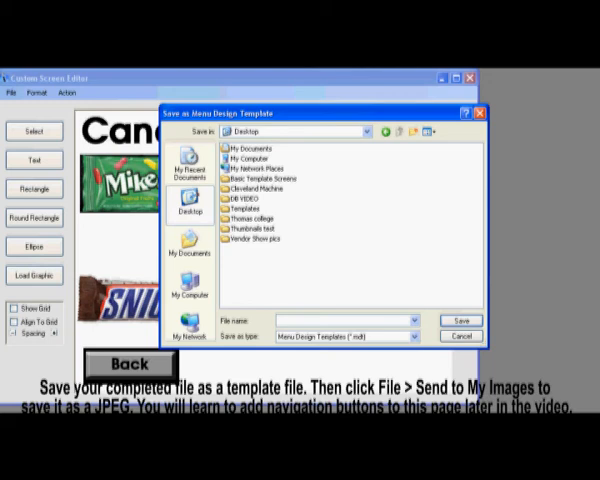
click(245, 209)
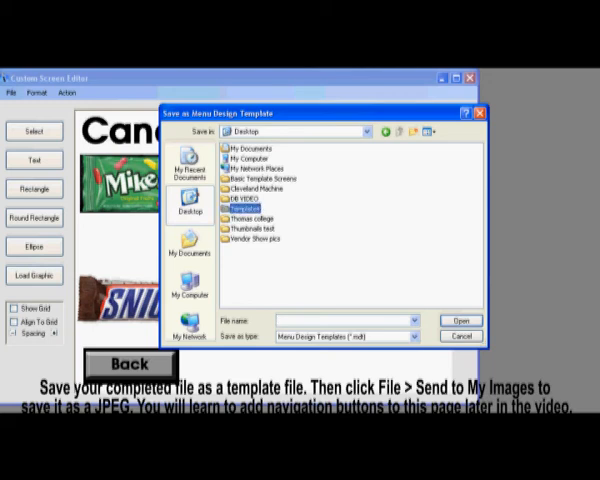
double_click(247, 197)
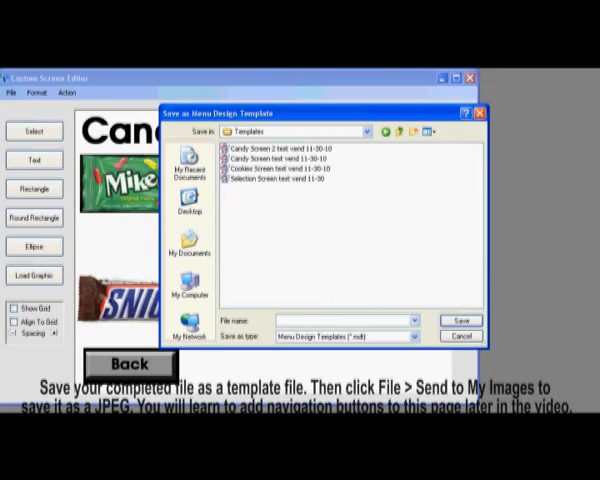
text(candy screen)
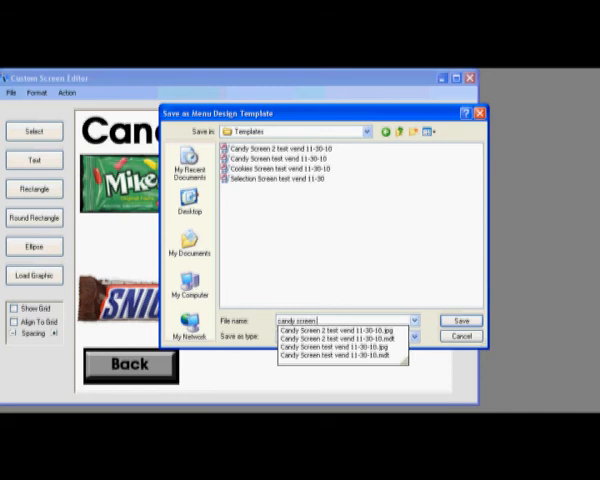
click(344, 350)
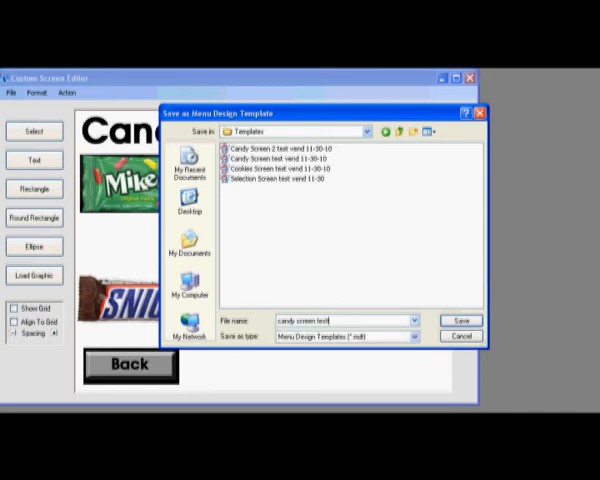
text(vend)
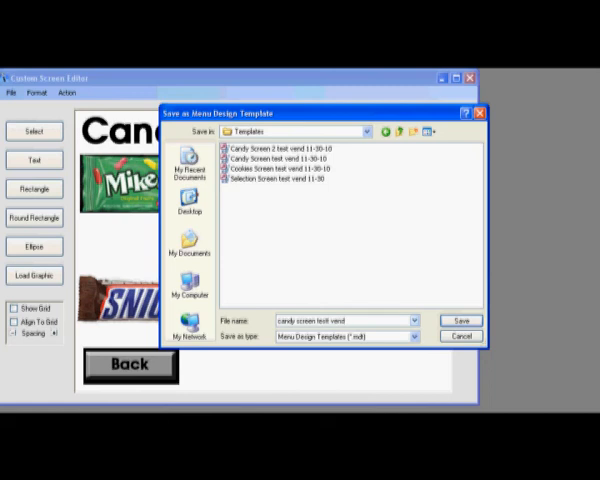
text(11)
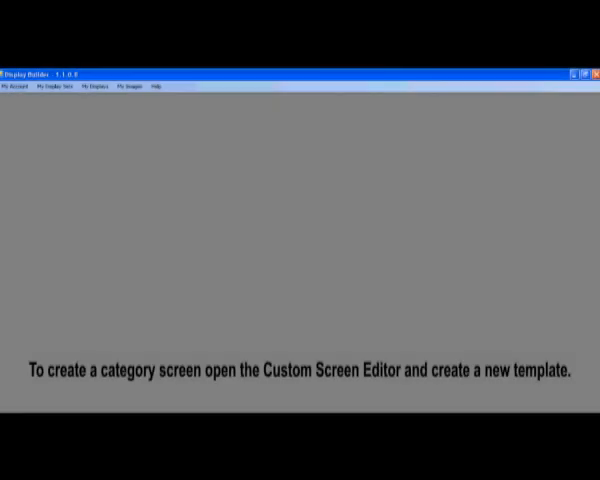
- Open the Custom Screen Editor with a blank Landscape 640 x 480 screen
click(137, 86)
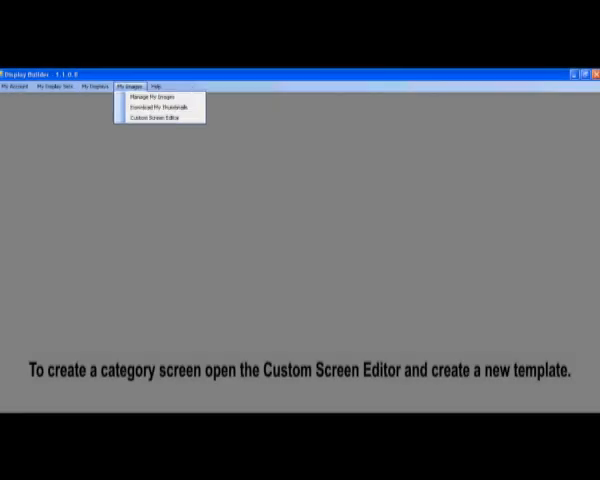
click(153, 117)
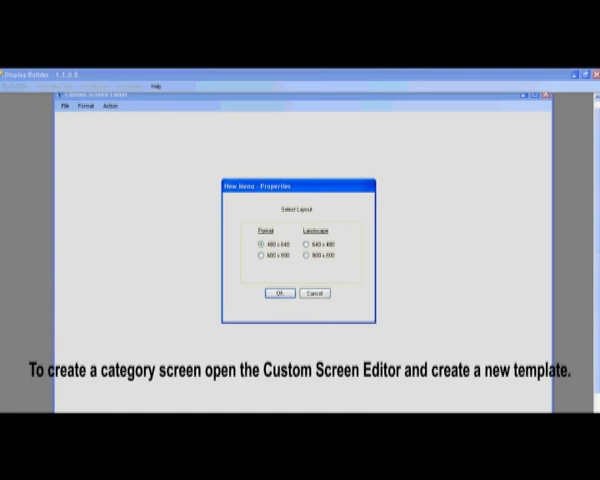
click(303, 245)
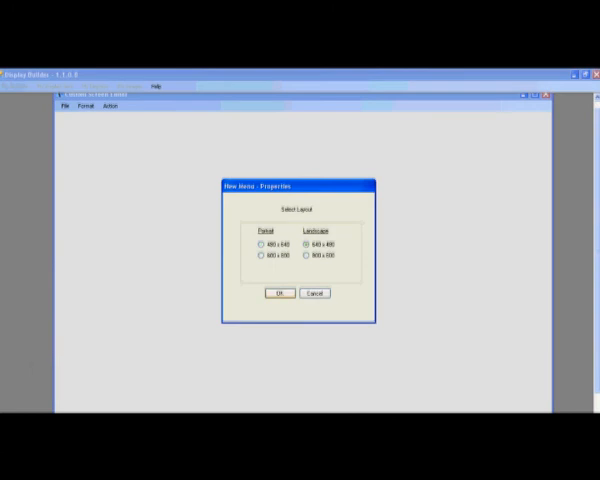
click(278, 294)
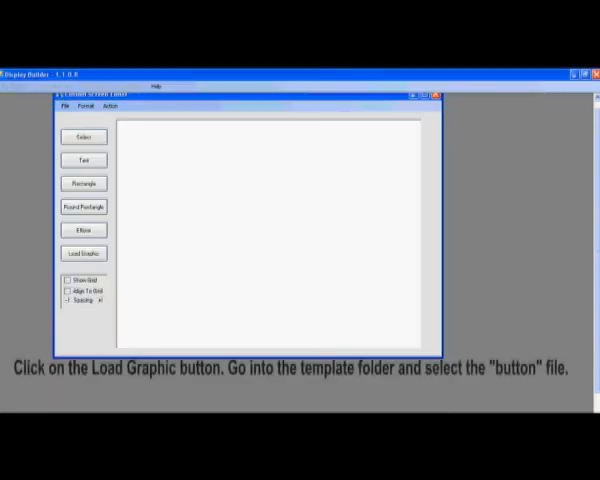
click(84, 253)
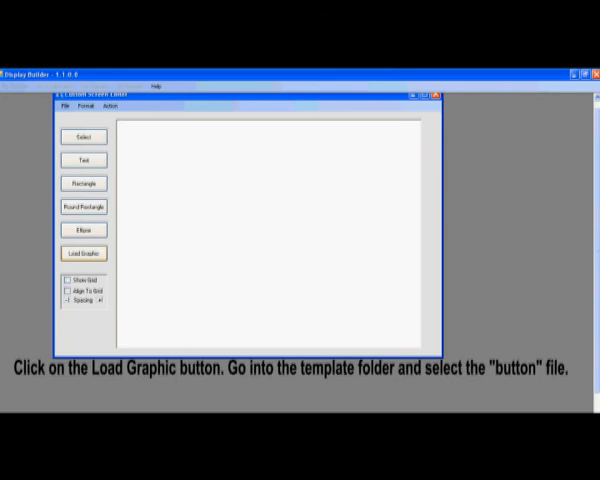
- Load the 'grey button' graphic from Templates onto the screen and select it
click(84, 252)
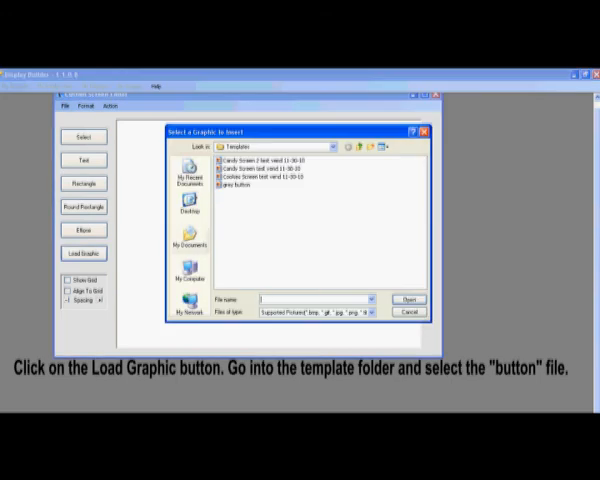
click(232, 191)
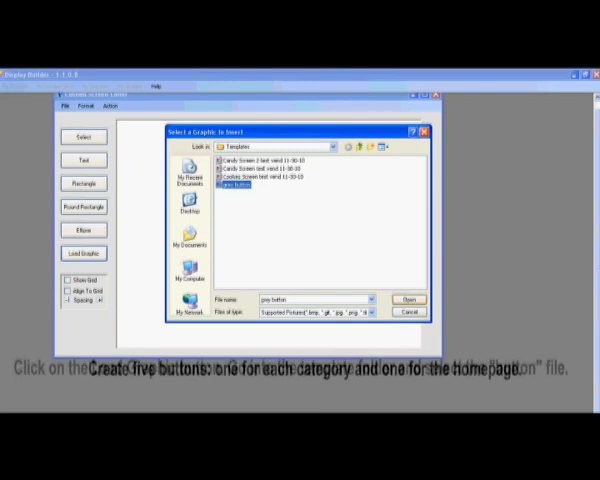
click(407, 311)
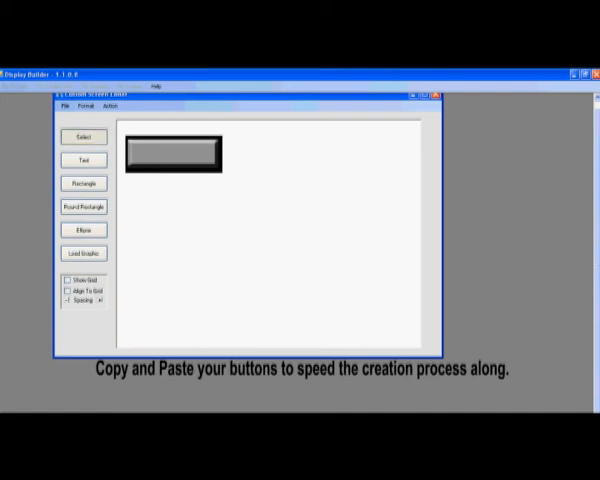
click(173, 153)
text(C)
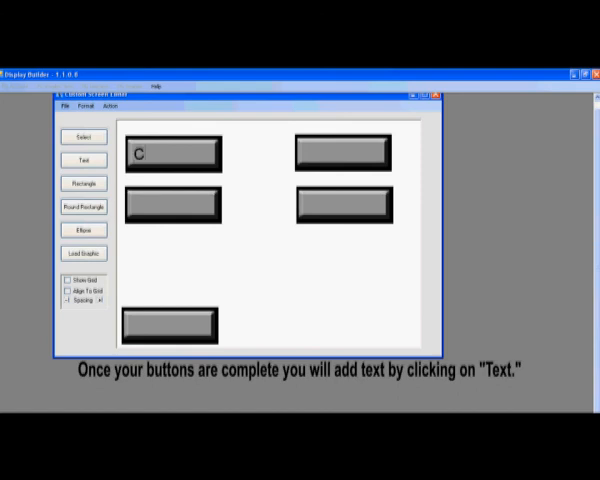
- Label the first grey button 'Candy' and bring up its text formatting options
text(and)
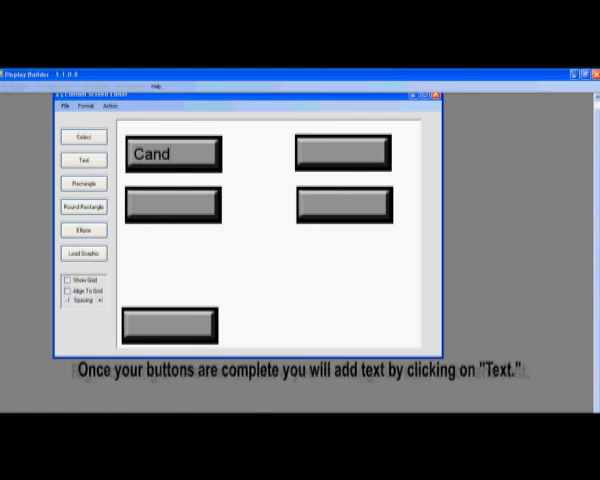
text(y)
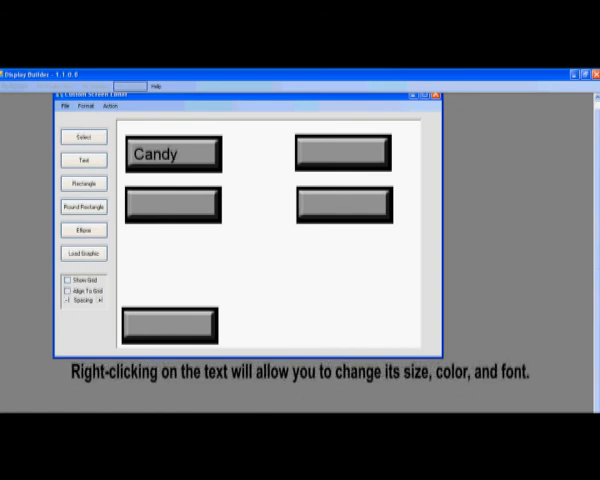
right_click(170, 153)
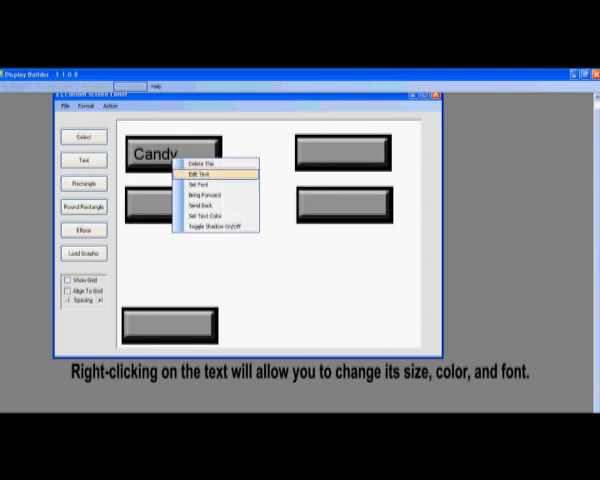
mouse_move(202, 186)
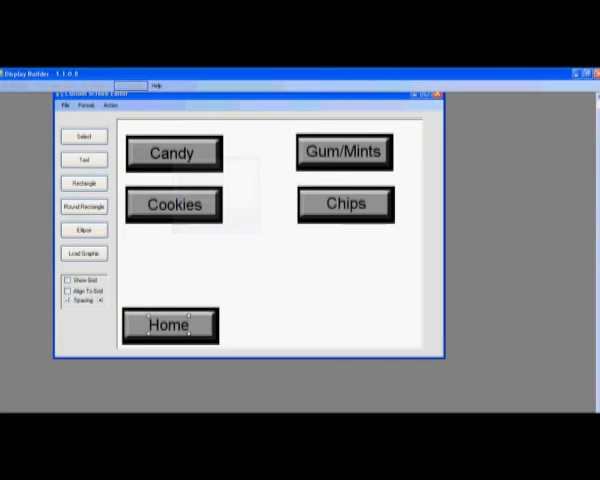
- Start File > Save Template As, typing 'Cat' as the template name
click(67, 104)
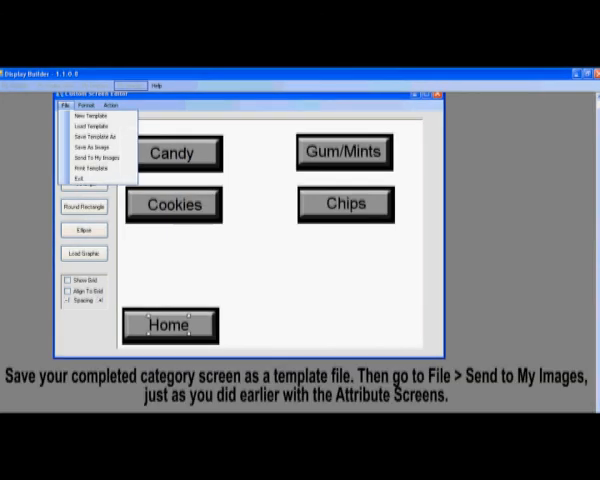
mouse_move(88, 134)
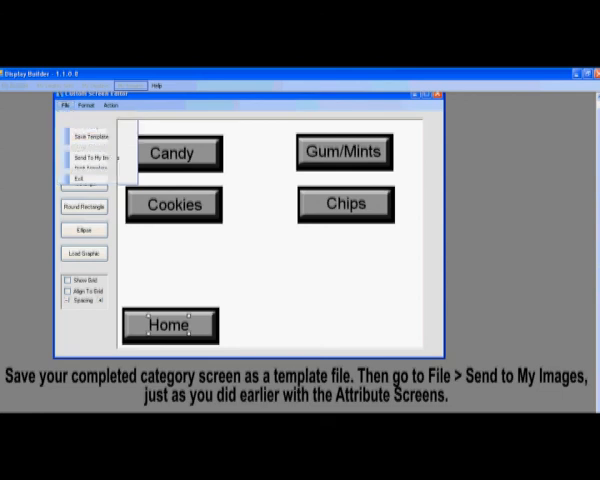
click(92, 137)
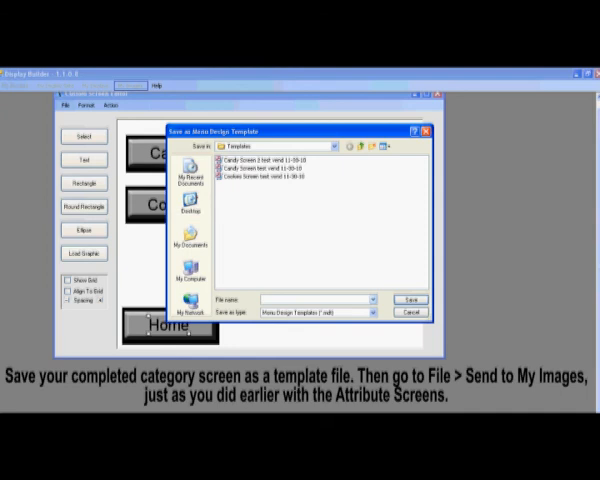
text(Cat)
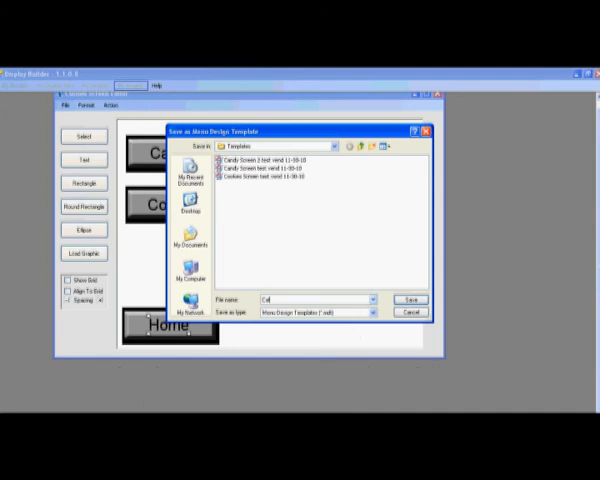